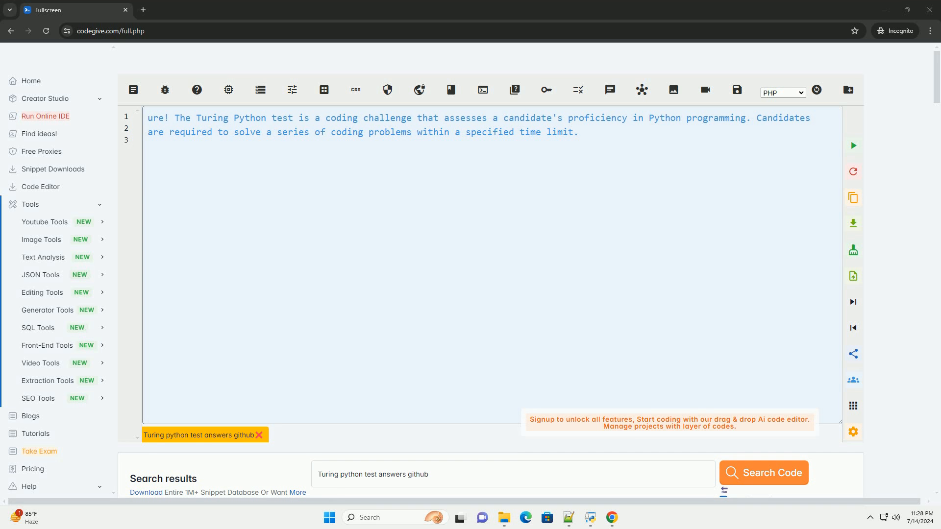
text(One common way to prepare for the Turing Python test is to practice solving coding problems on platf)
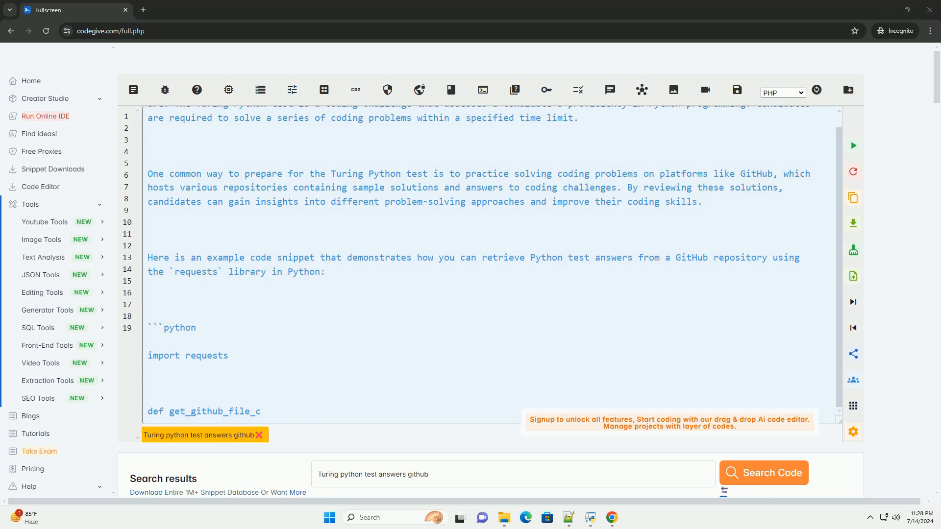
scroll(down, 3)
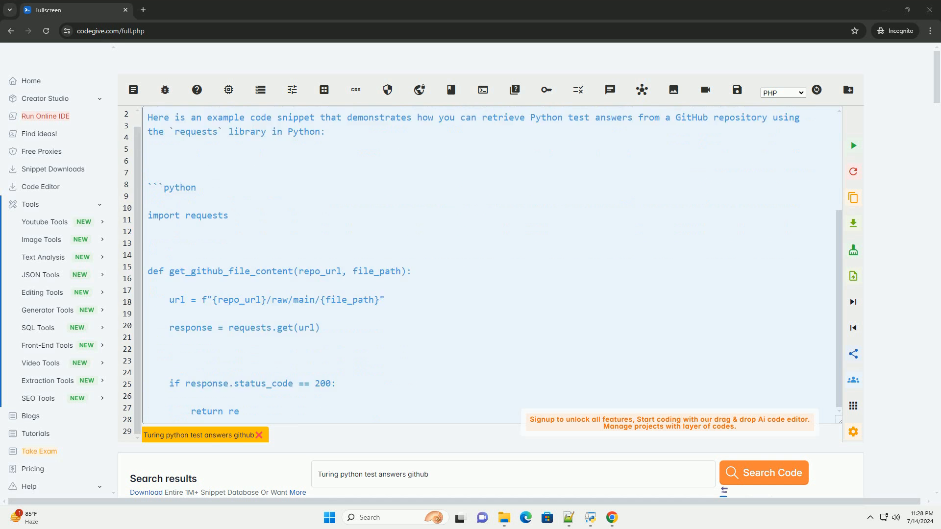
scroll(down, 3)
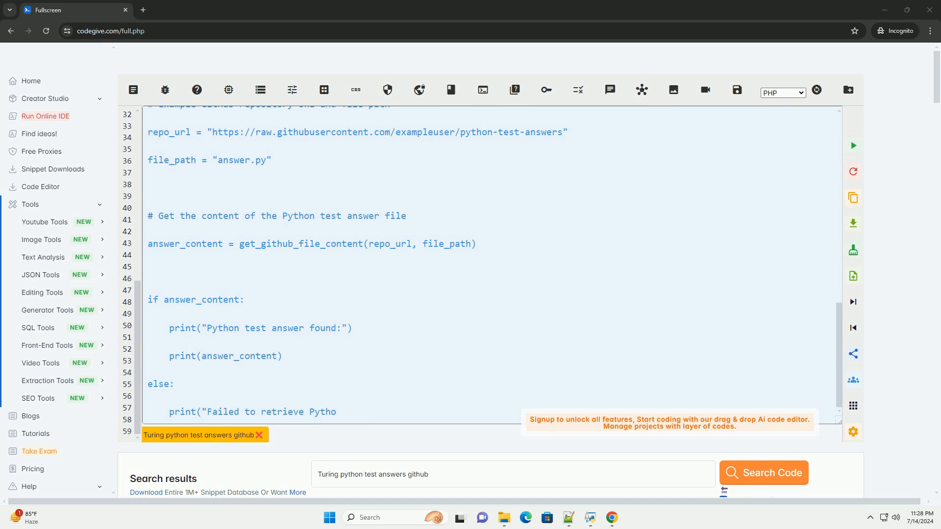
scroll(down, 3)
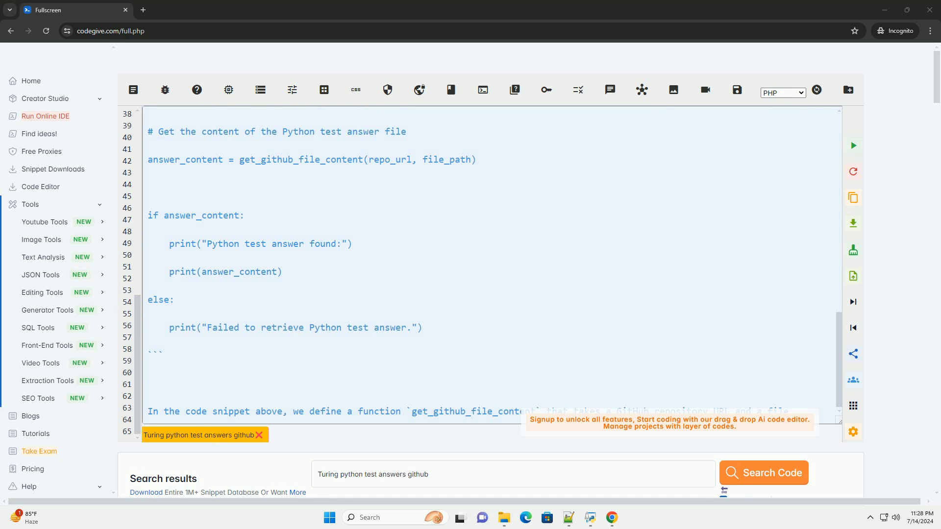
scroll(down, 3)
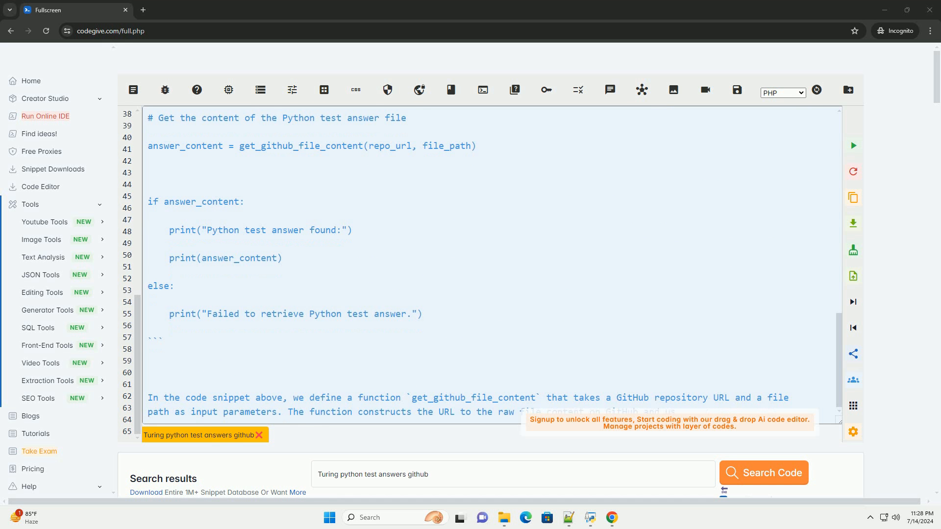
scroll(down, 3)
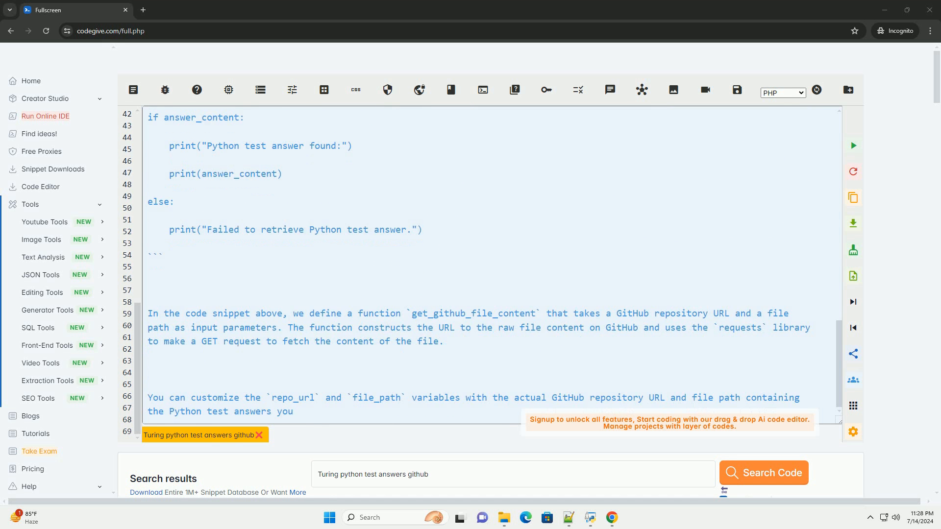
scroll(down, 3)
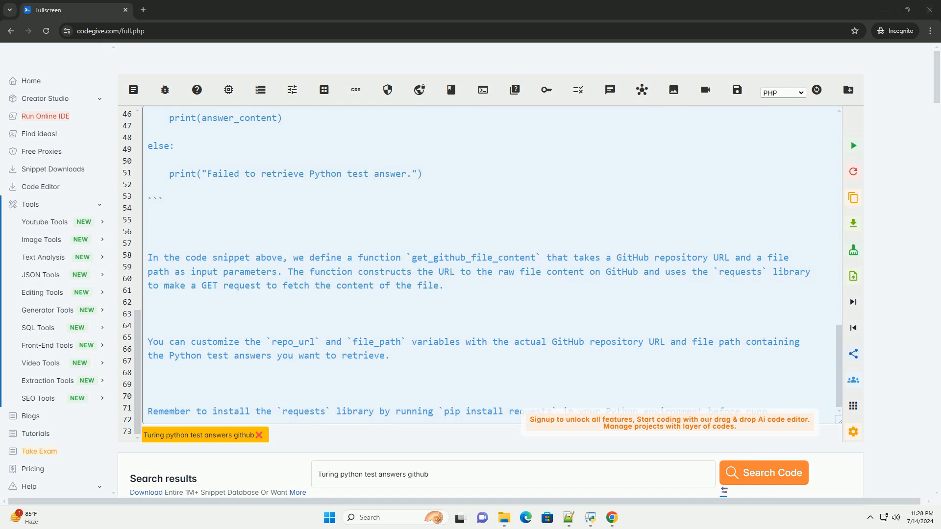
scroll(down, 3)
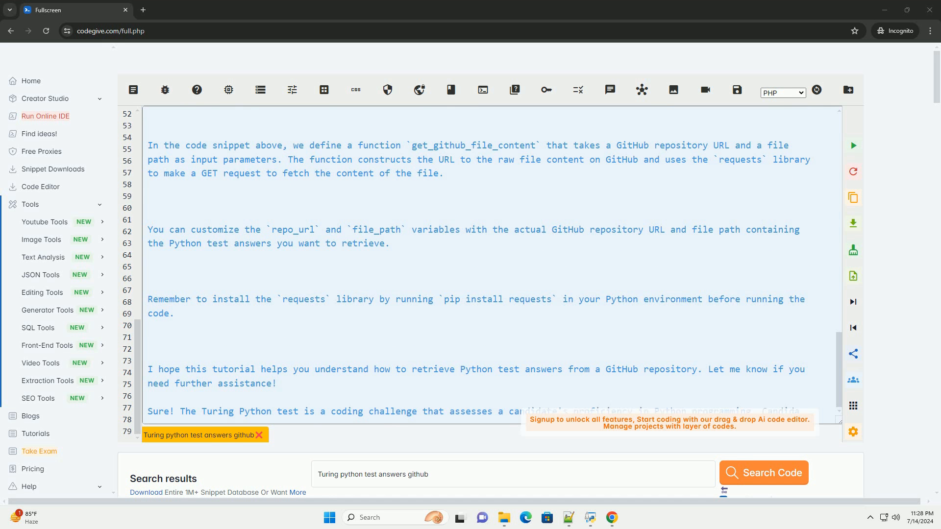
scroll(down, 3)
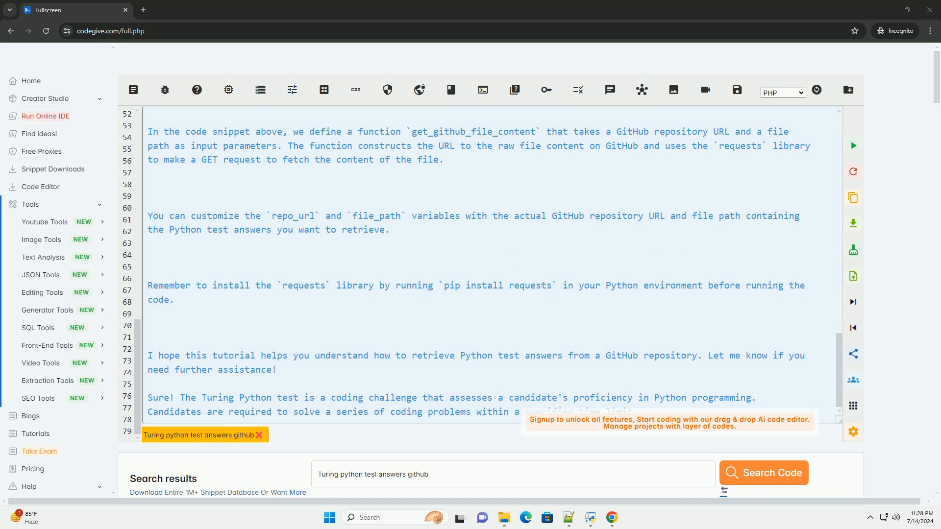
scroll(down, 3)
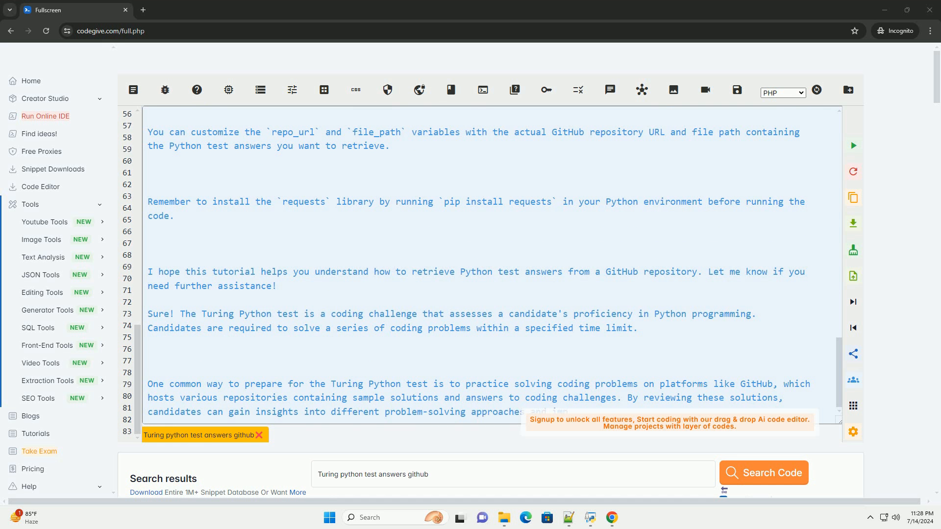
scroll(down, 3)
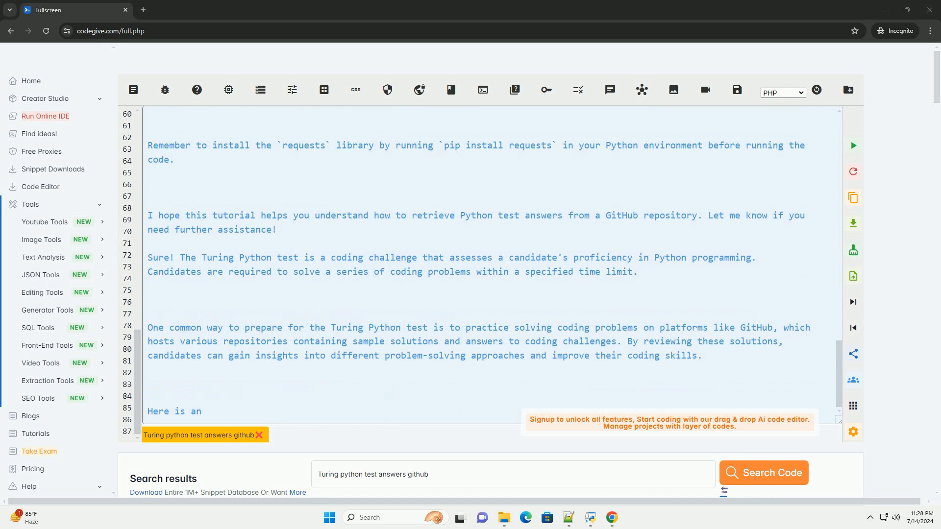
text(example code snippet that demonstr)
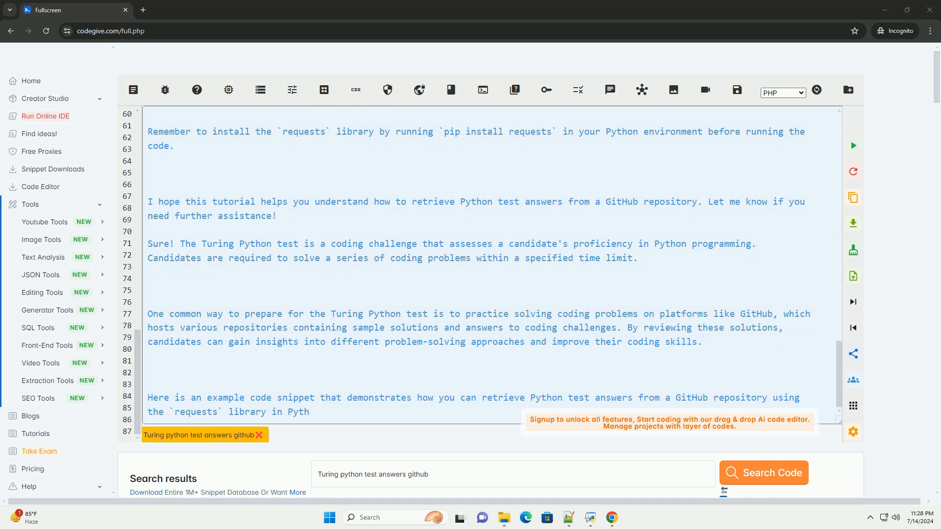
scroll(down, 3)
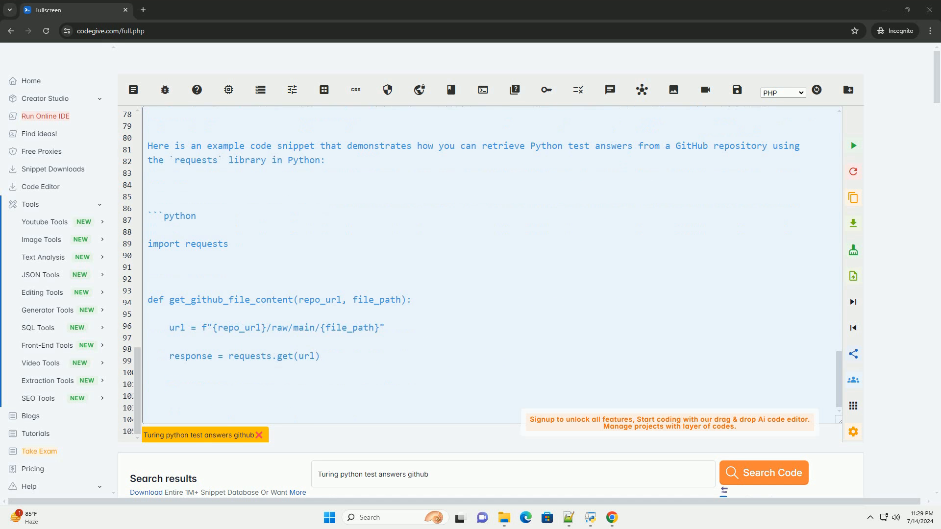
text(if response.status_code == 200:)
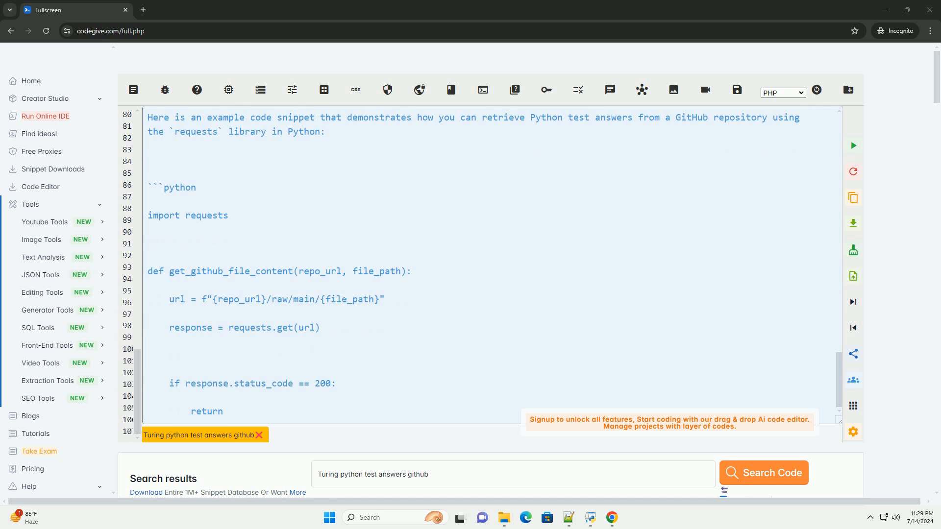
scroll(down, 3)
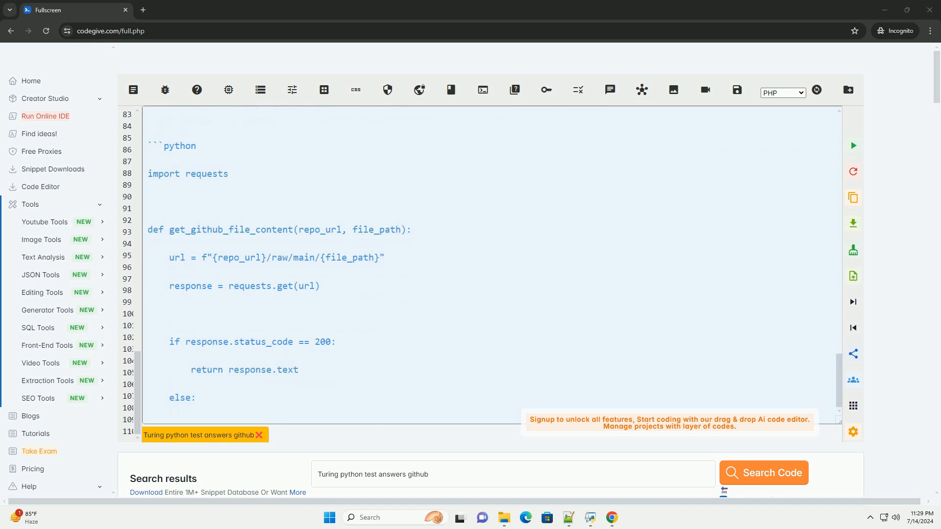
scroll(down, 3)
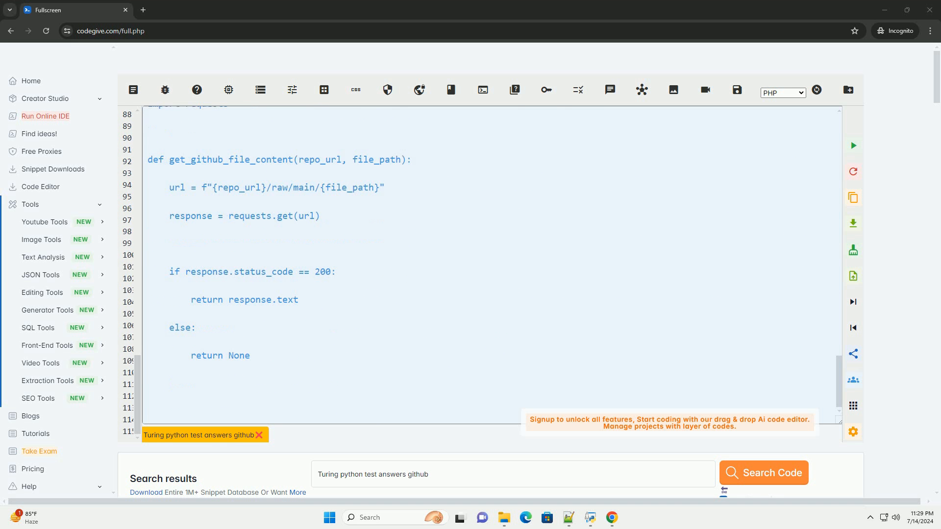